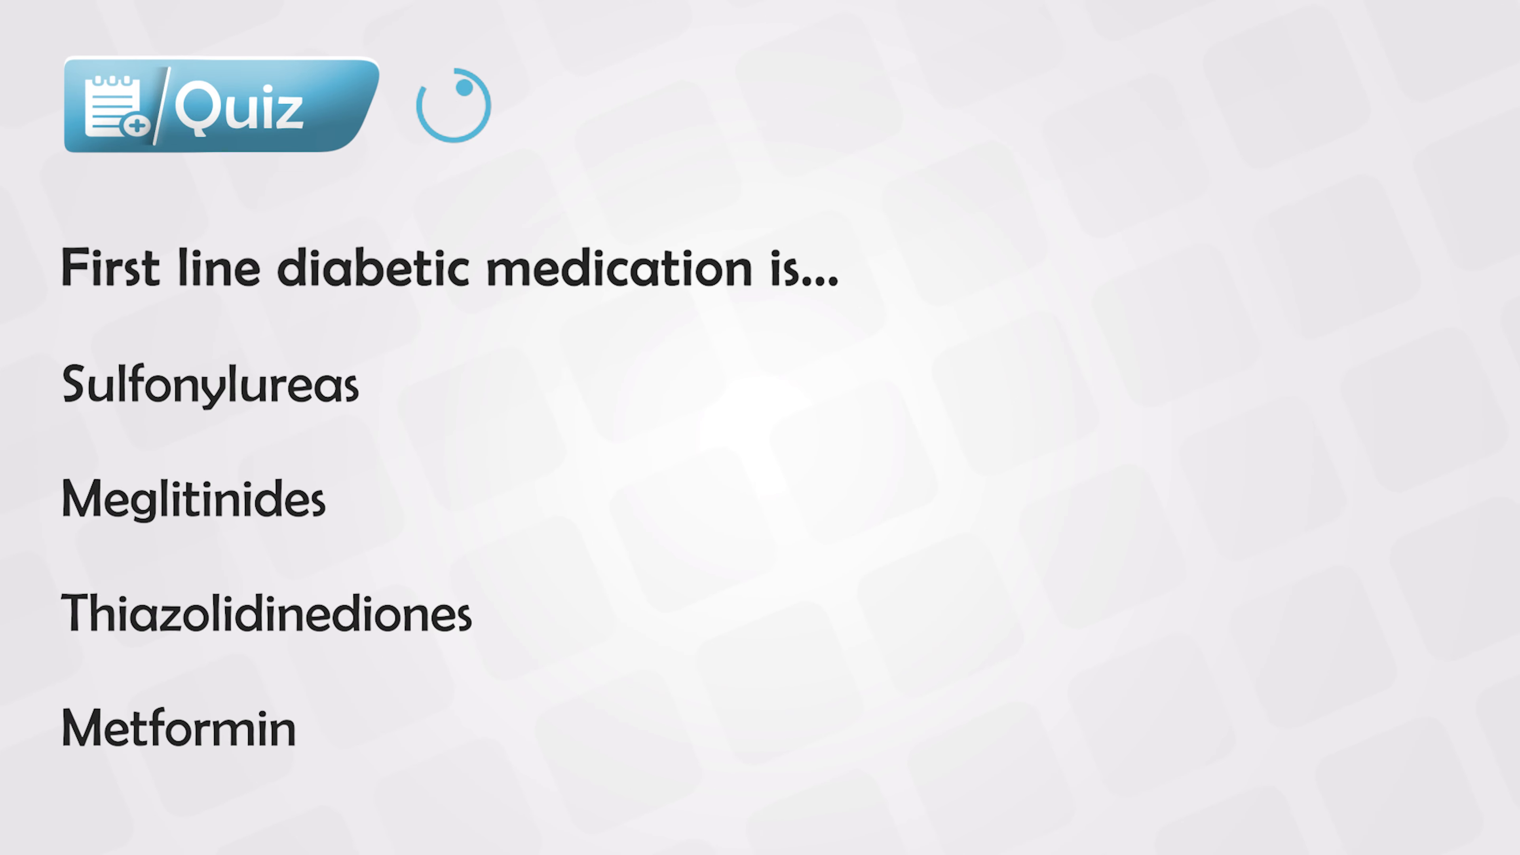
{"action": "left_click", "coordinate": [177, 726]}
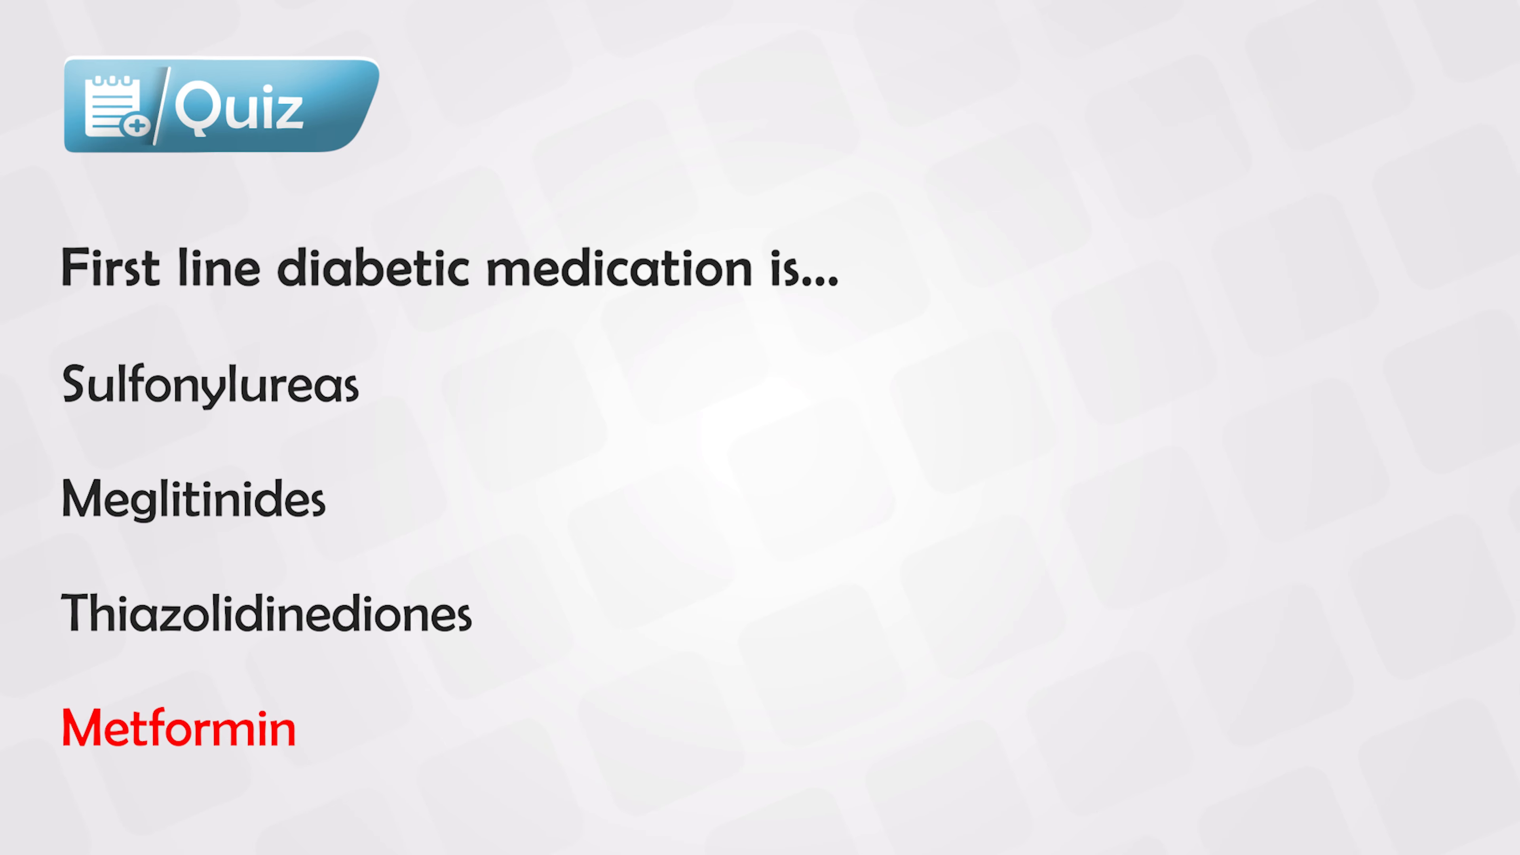